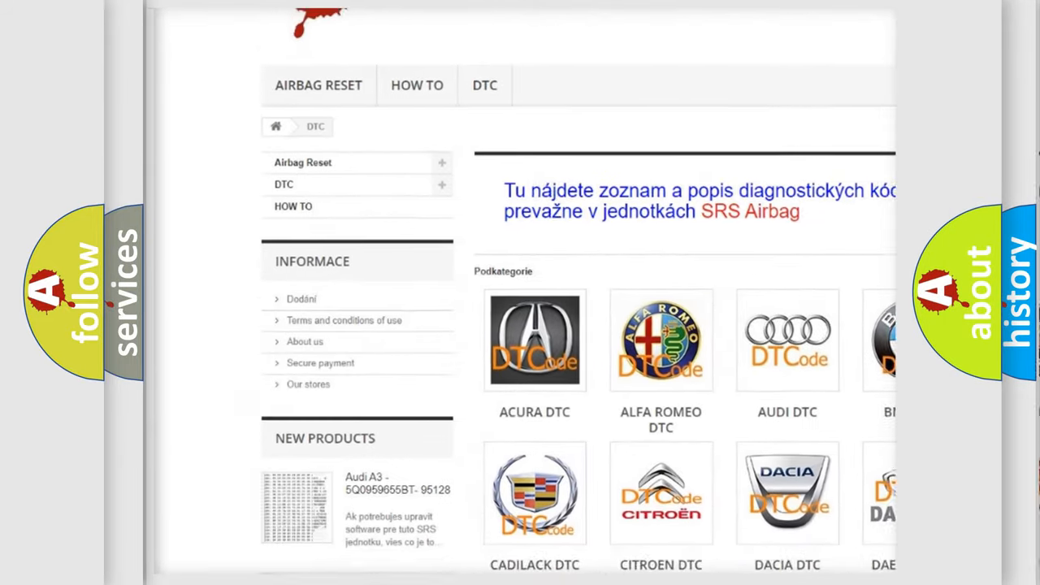
scroll(down, 3)
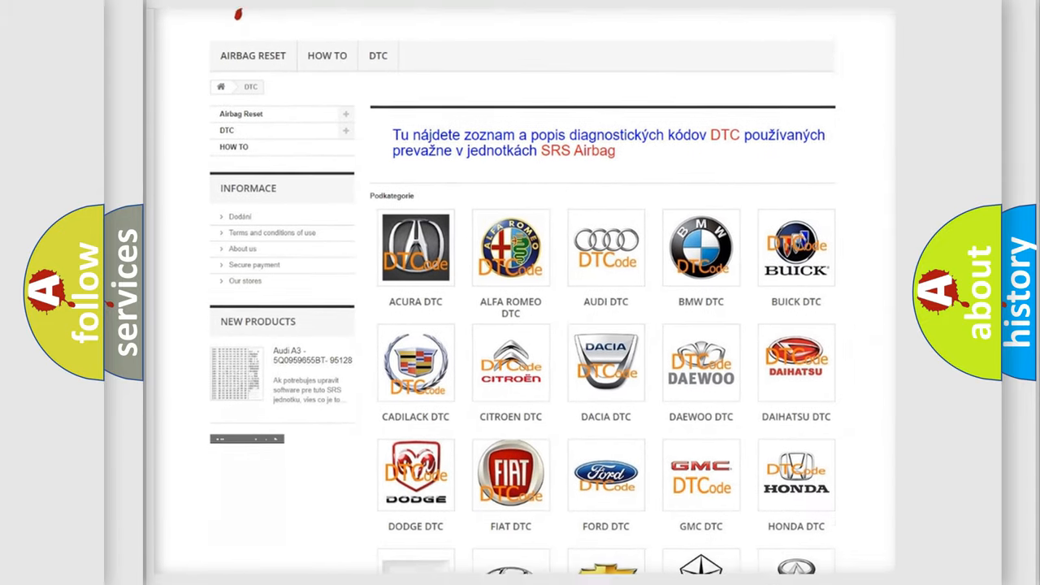
scroll(down, 3)
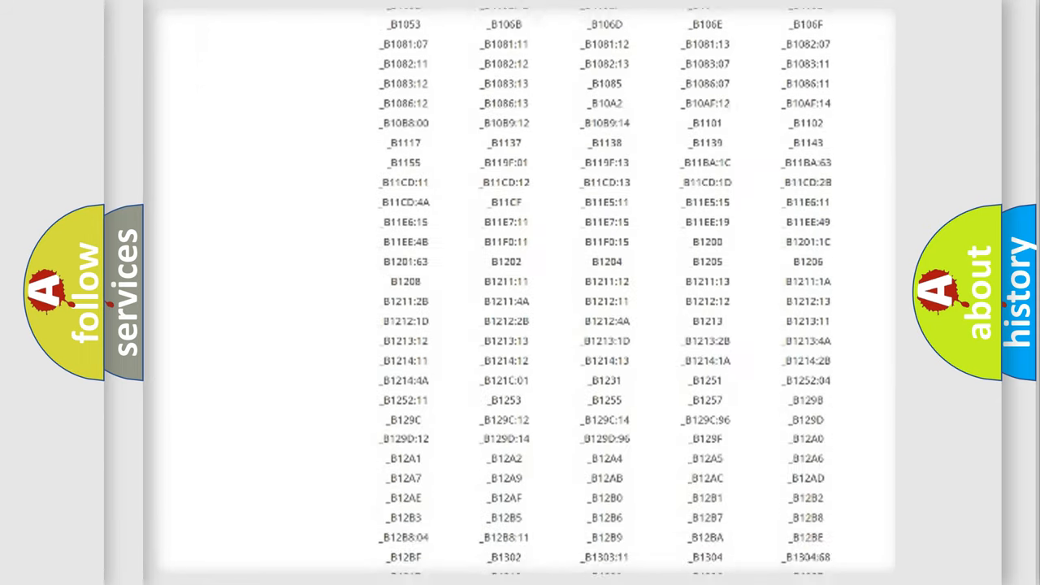
scroll(down, 3)
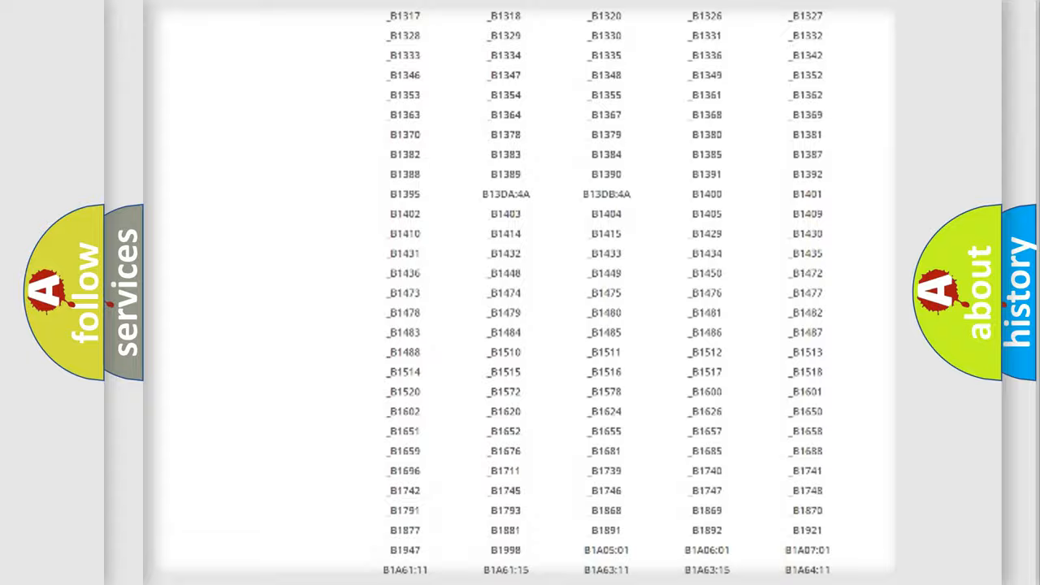